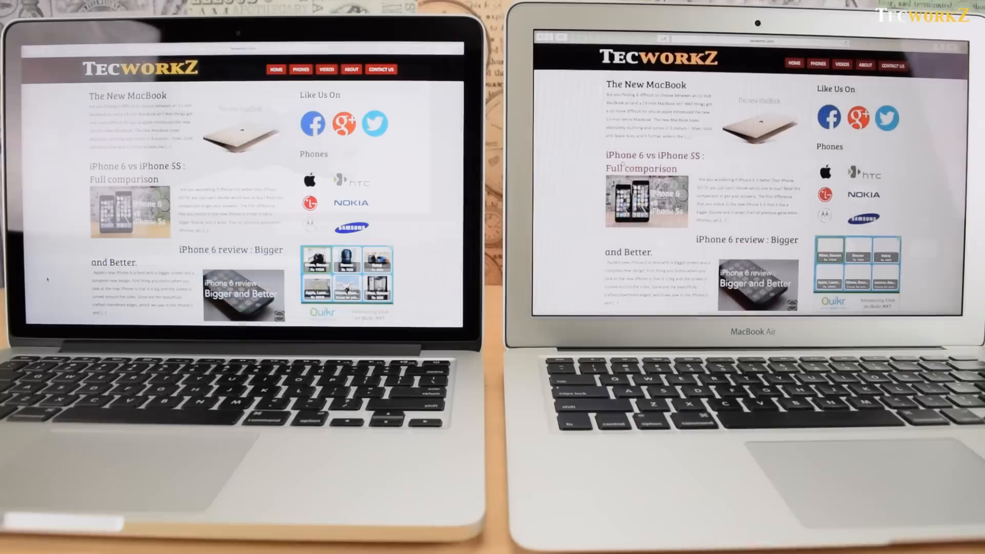
scroll(down, 3)
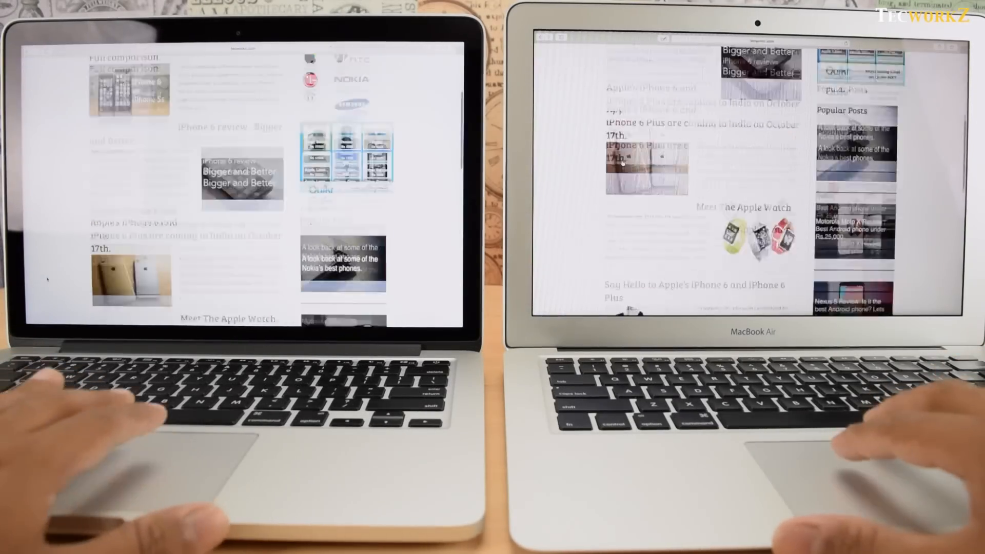